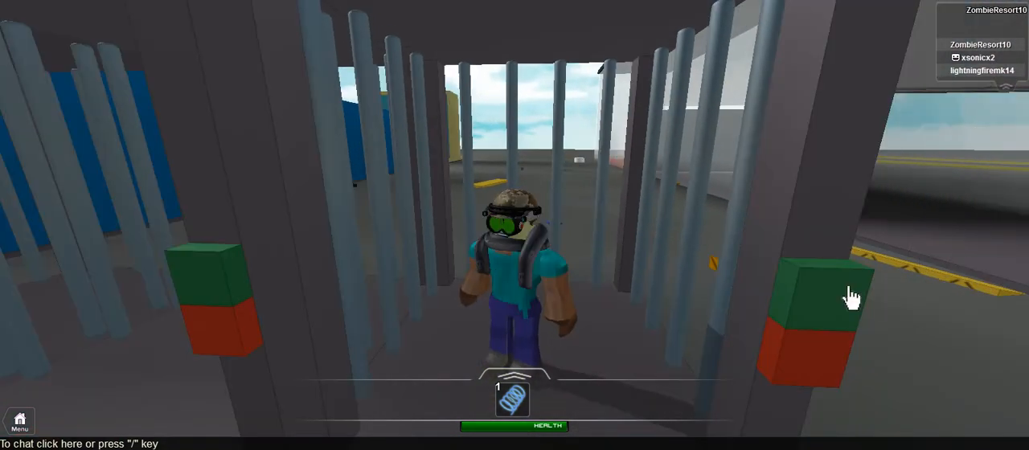
{"action": "mouse_move", "coordinate": [800, 273]}
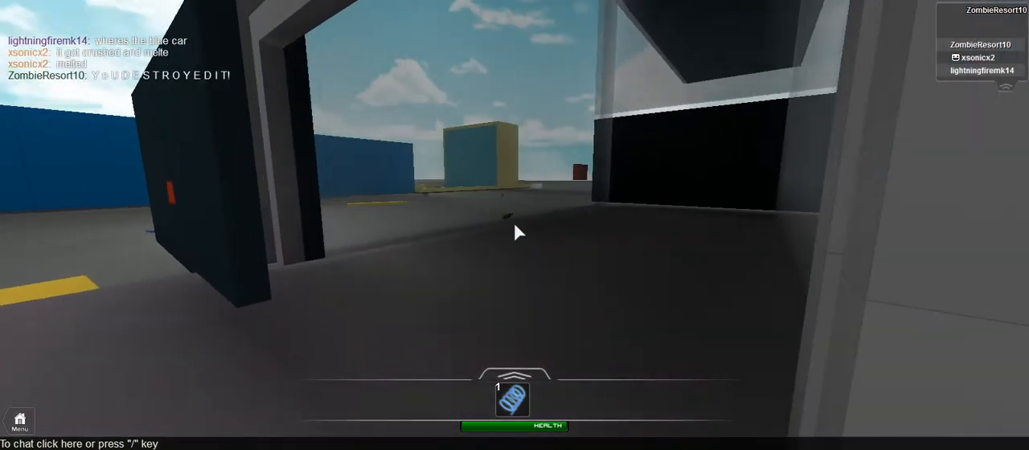
{"action": "mouse_move", "coordinate": [514, 233]}
{"action": "type", "text": "YO SUCKTHISISOU"}
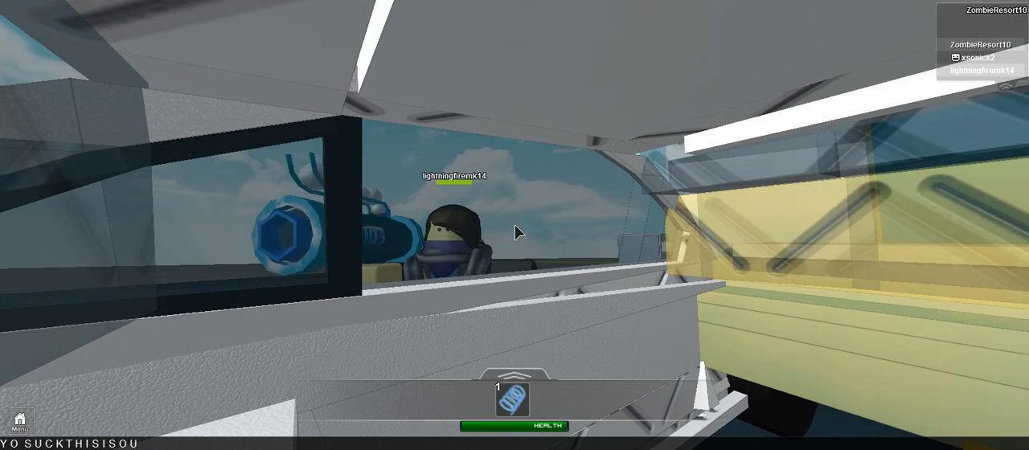
Step: Send the chat message claiming this place is ours to the other players
{"action": "type", "text": "RPLAC"}
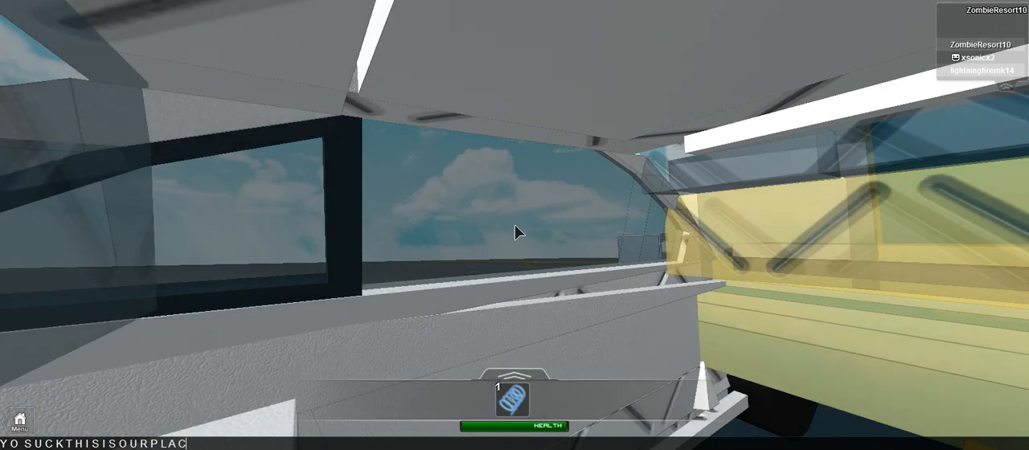
{"action": "key", "text": "enter"}
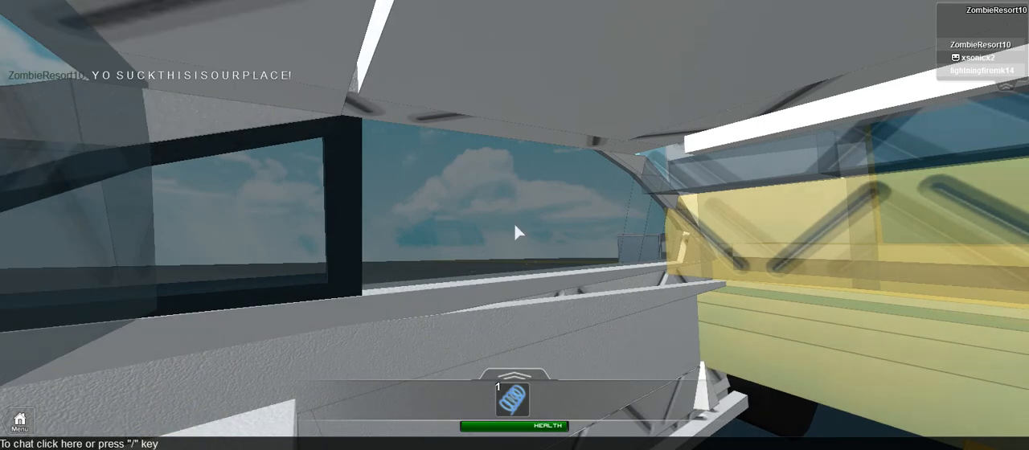